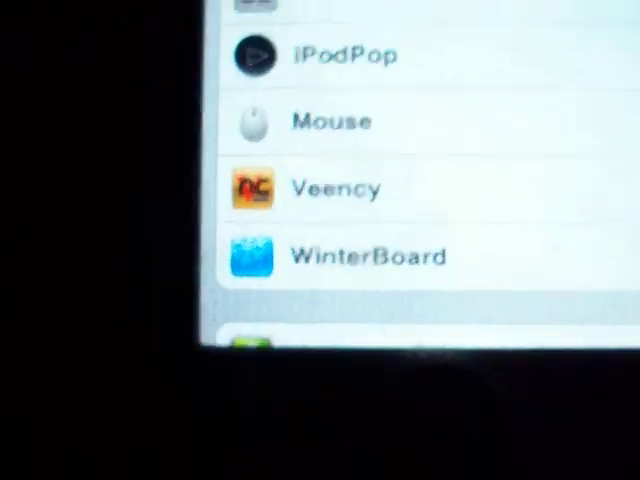
Set the new connection's protocol to VNC instead of SSH in the Connect dialog
click(330, 120)
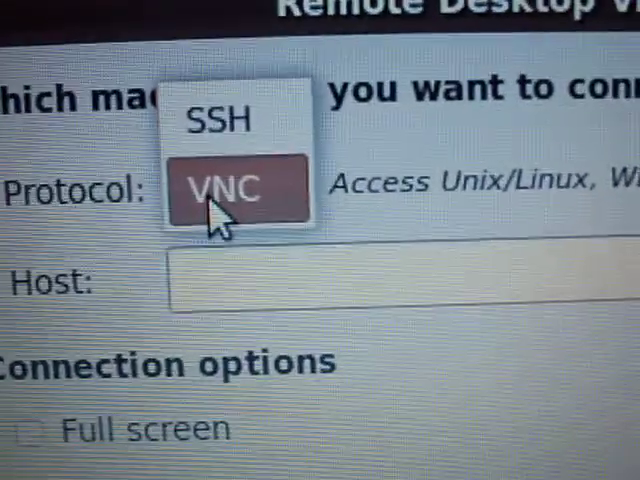
click(222, 188)
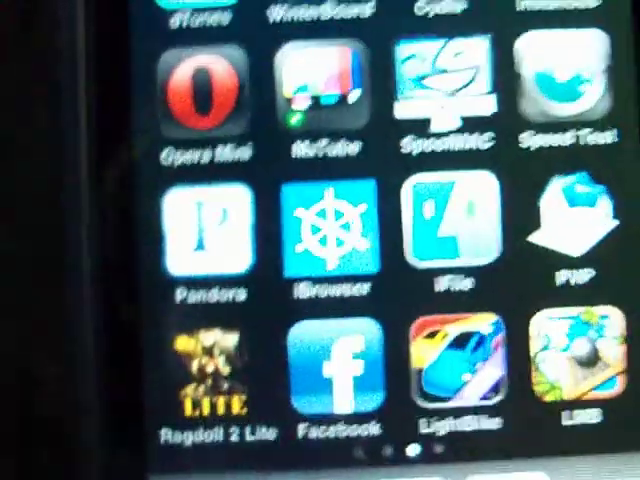
scroll(left, 3)
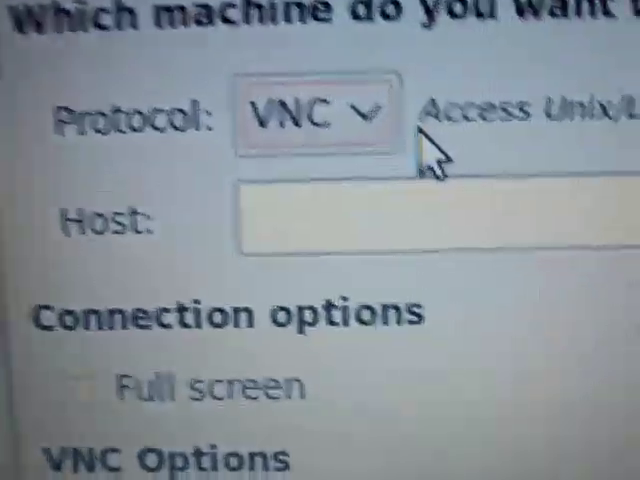
scroll(down, 3)
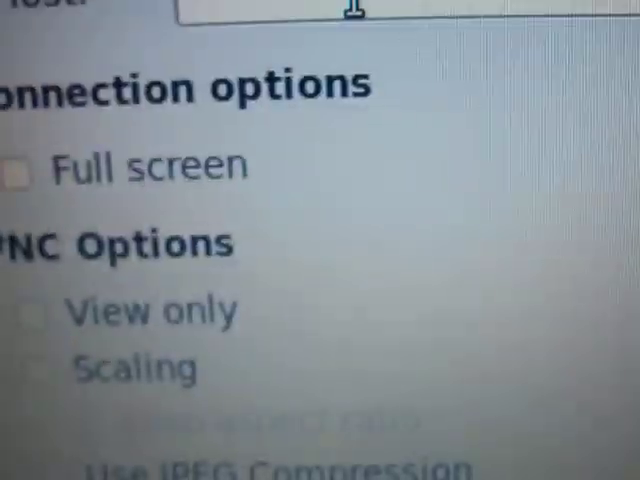
scroll(down, 3)
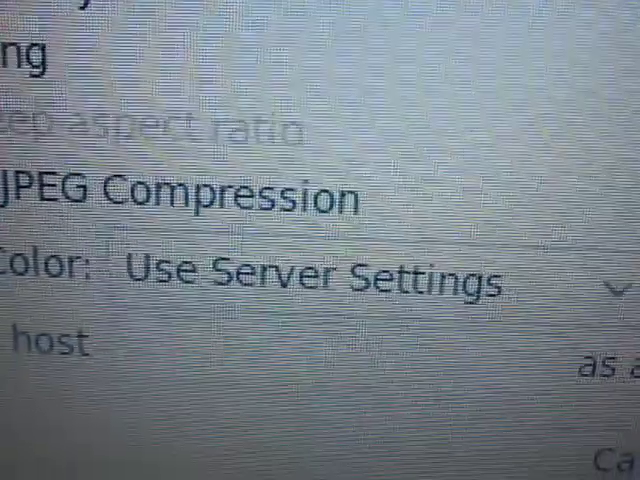